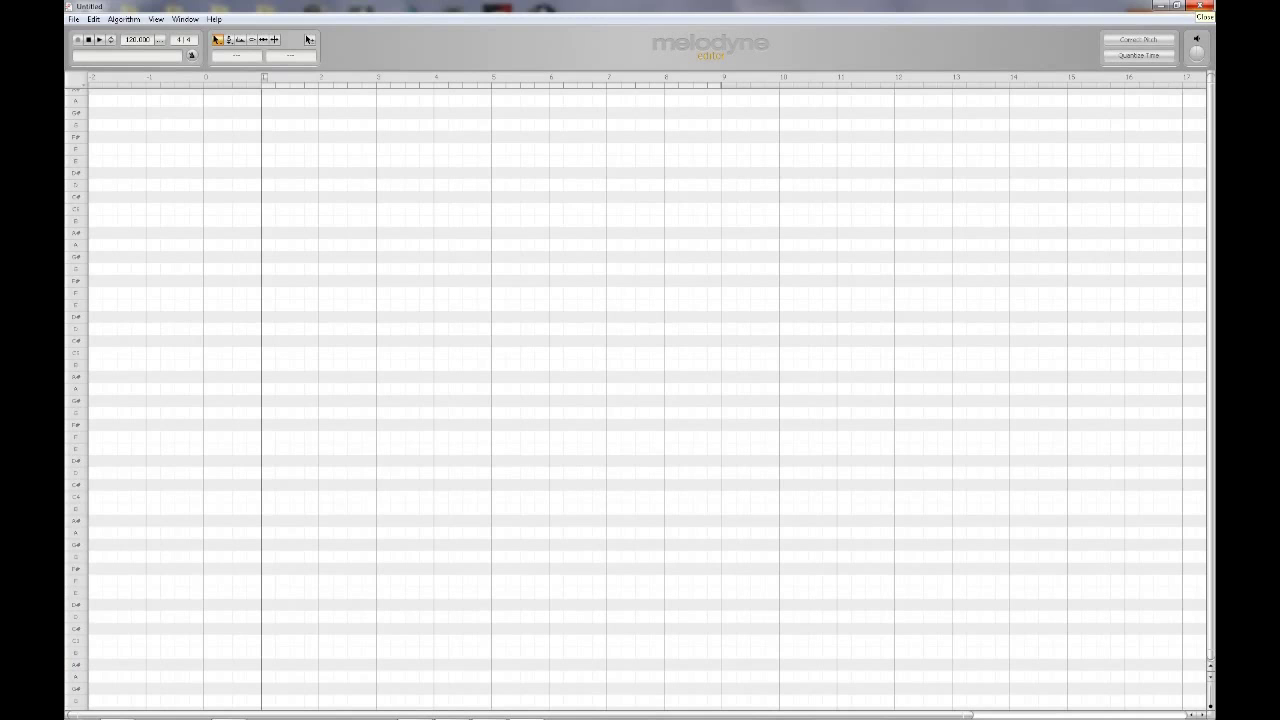
pyautogui.click(74, 19)
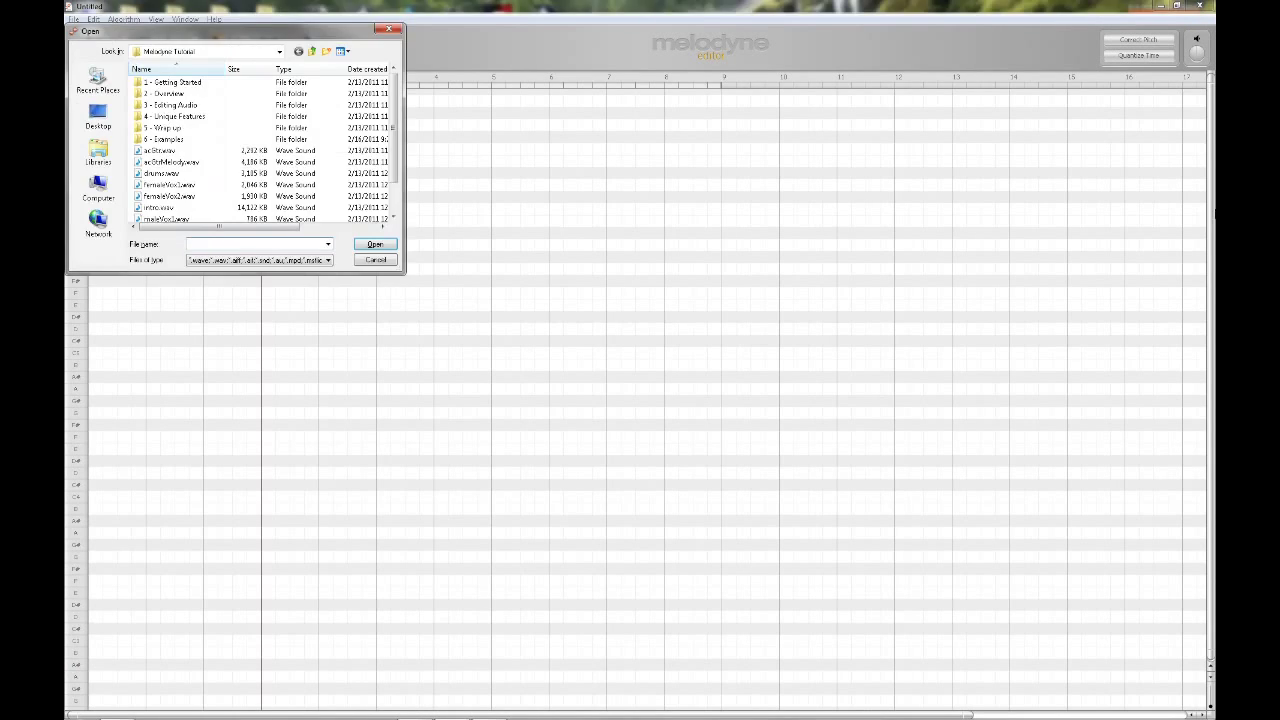
pyautogui.click(375, 259)
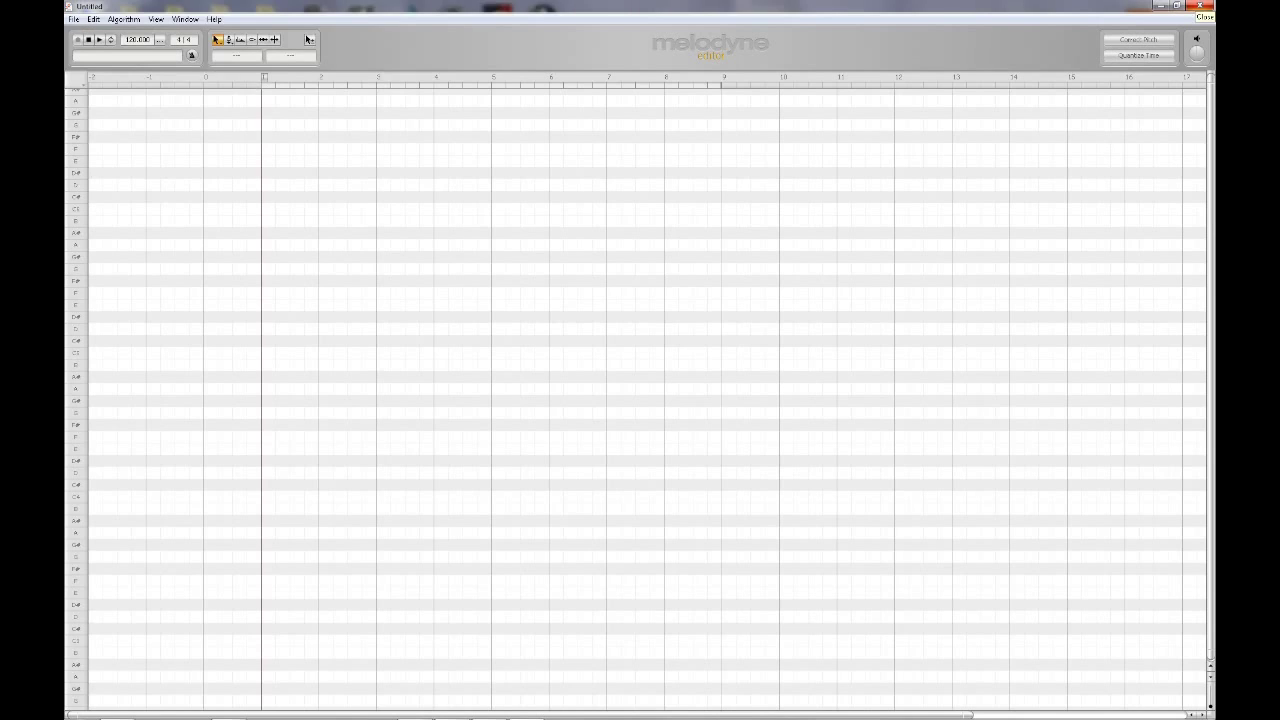